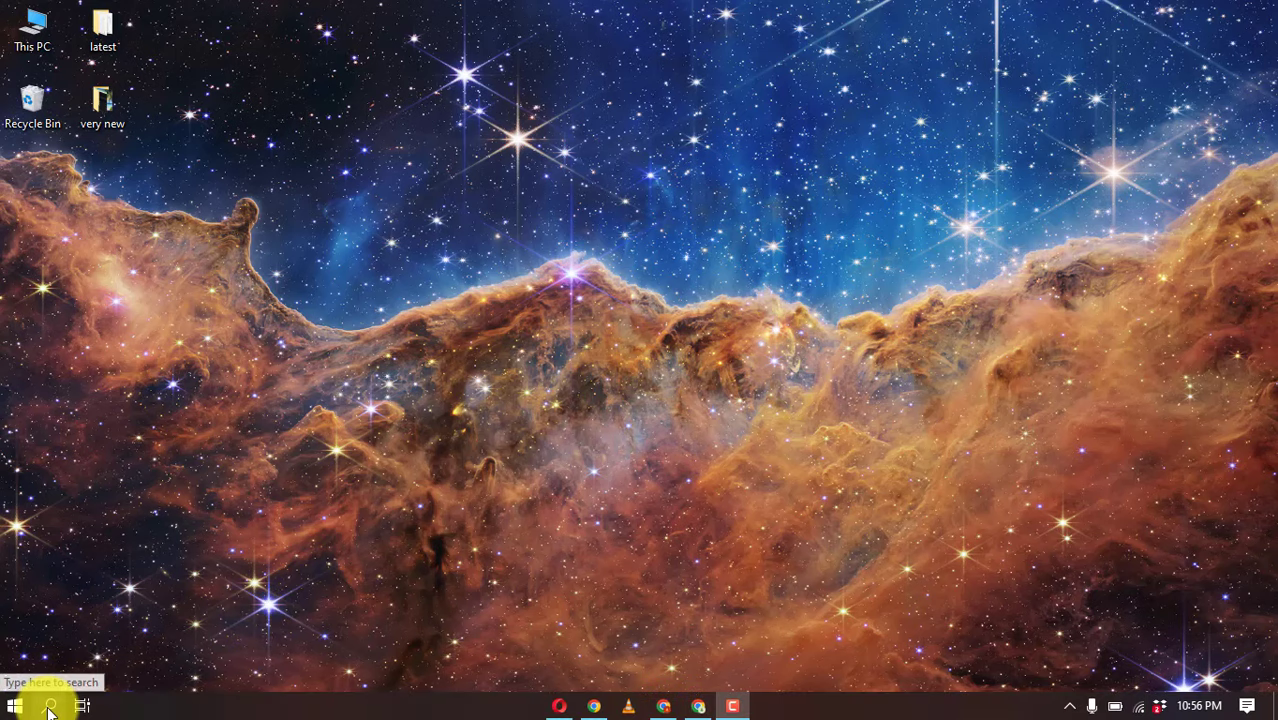
- Open Windows Search from the taskbar to show recent apps, including Telegram
left_click(50, 706)
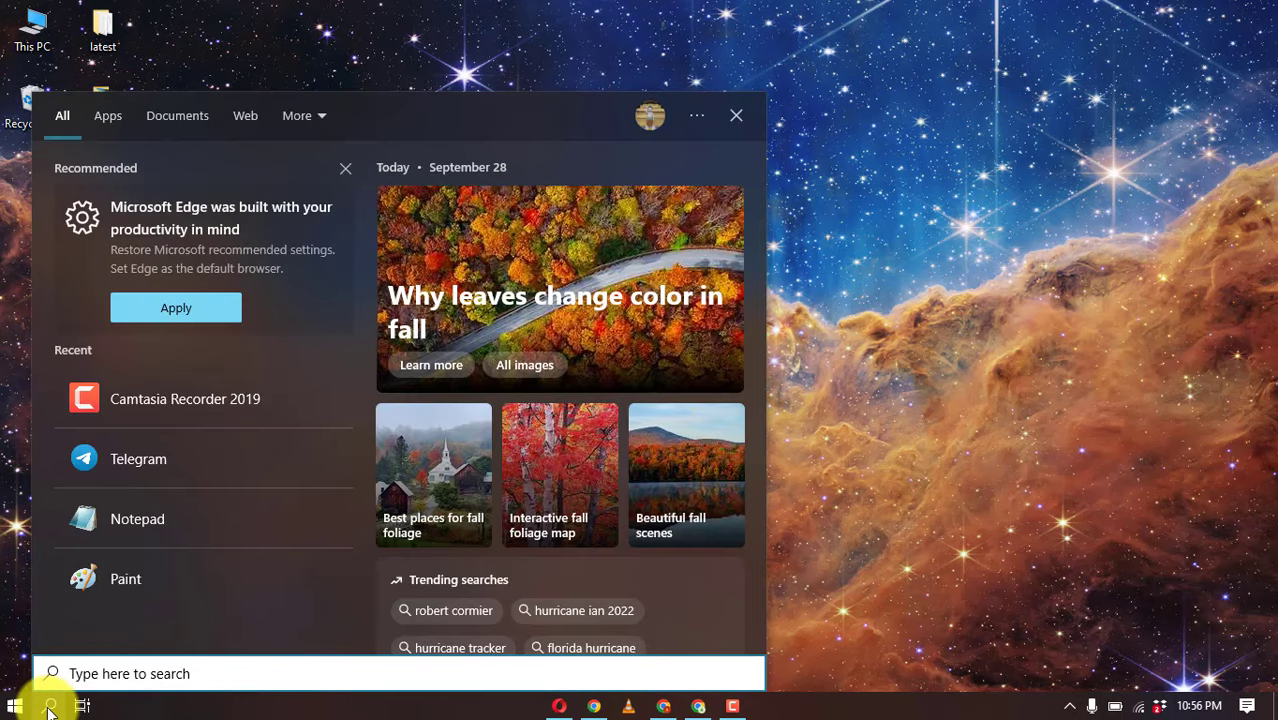
mouse_move(170, 459)
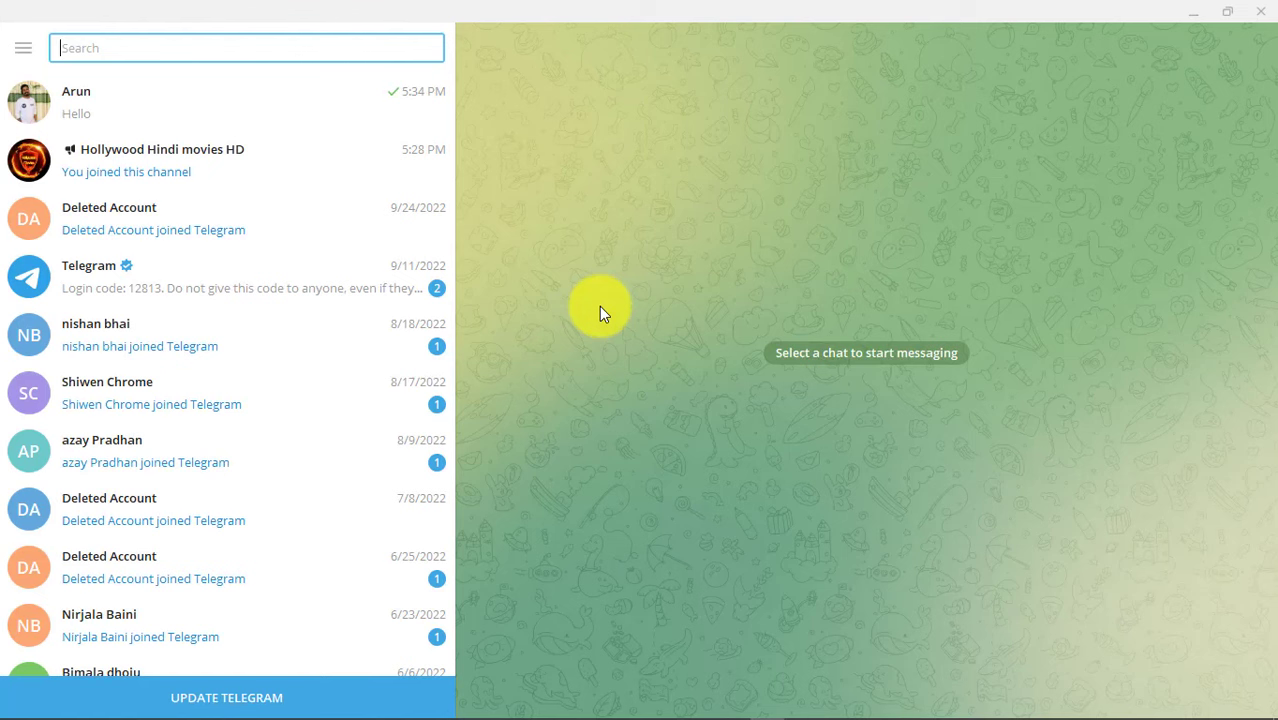
mouse_move(512, 235)
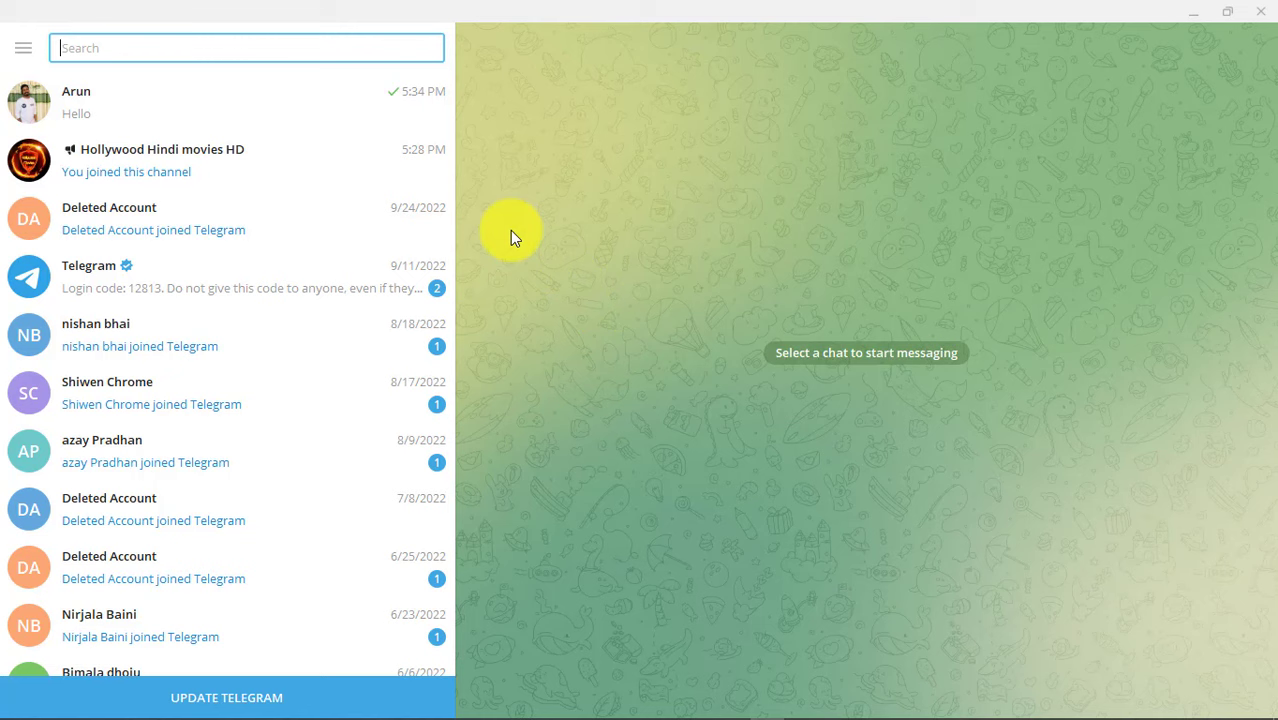
mouse_move(470, 213)
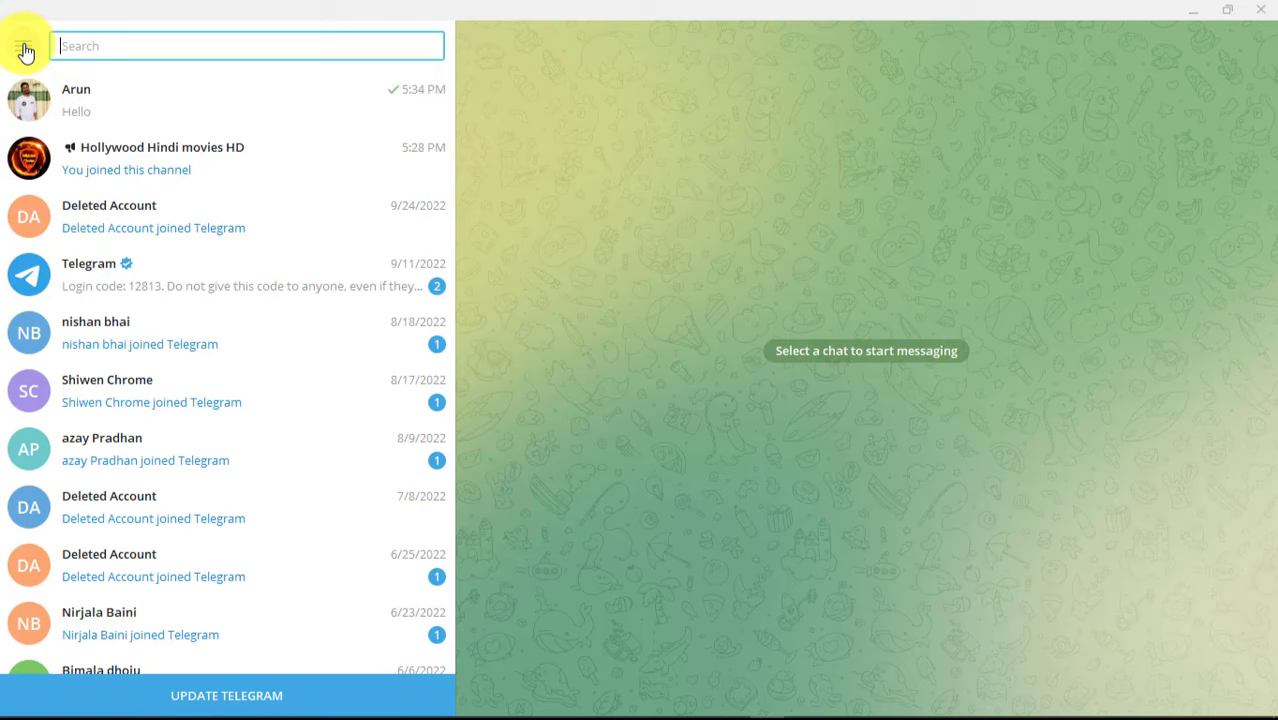
- Go to Settings through the Telegram hamburger menu
left_click(22, 45)
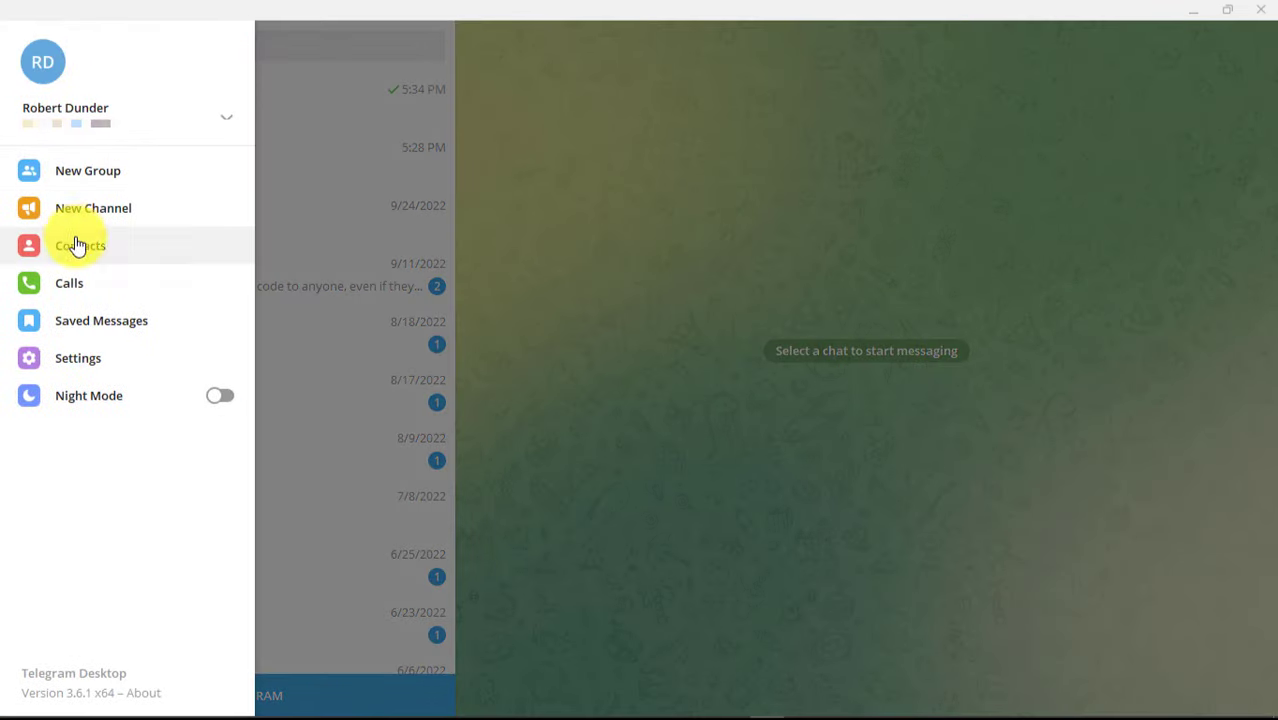
mouse_move(125, 358)
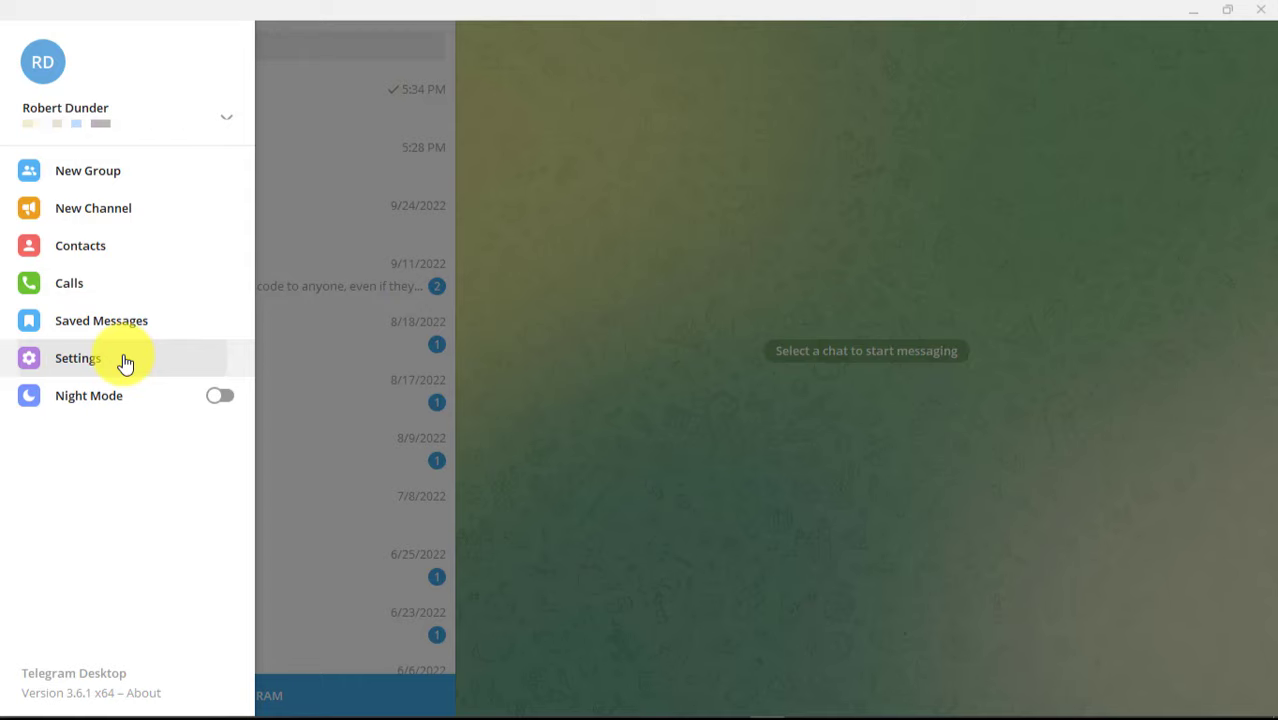
left_click(77, 358)
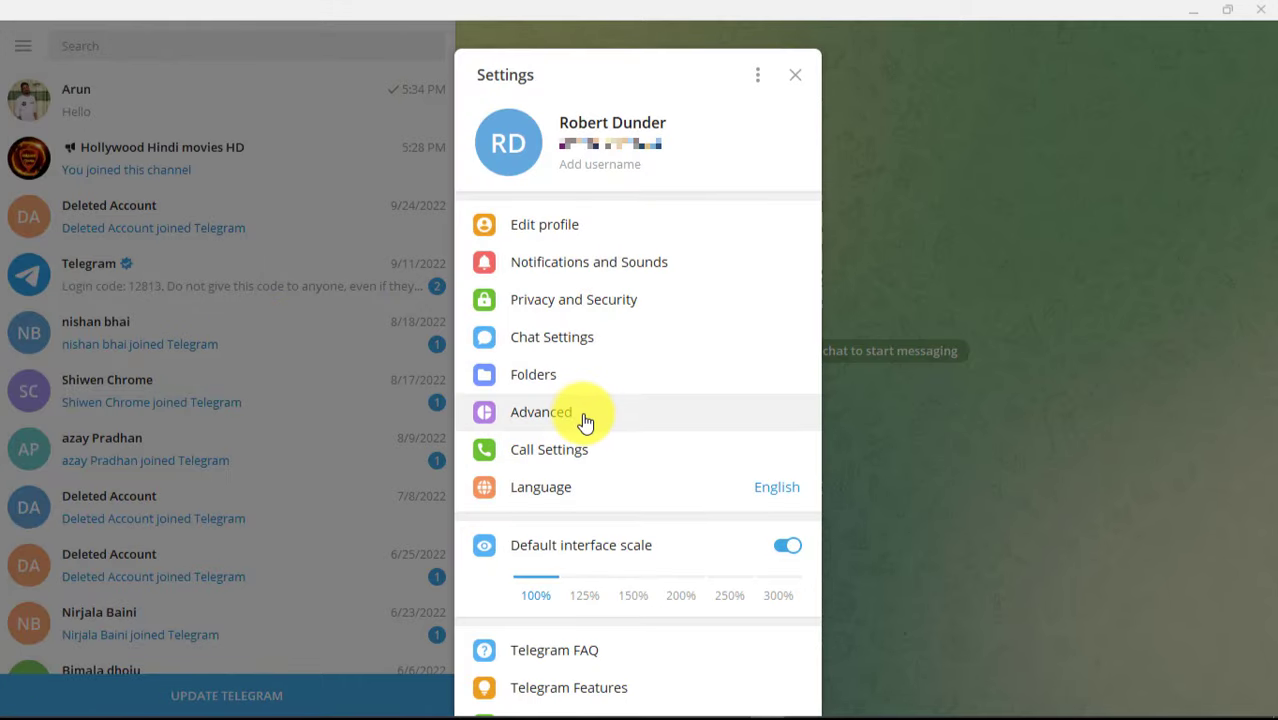
- Go to the Advanced page and scroll to Export Telegram data at the bottom
left_click(541, 411)
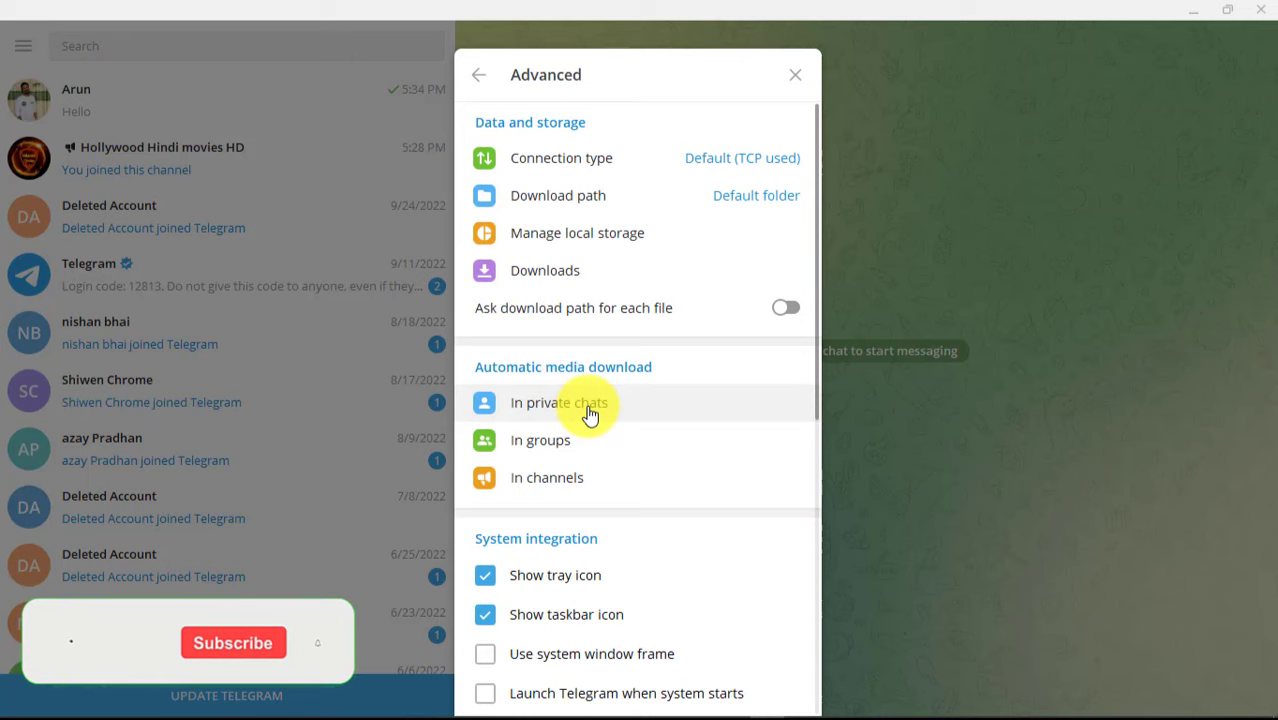
mouse_move(653, 263)
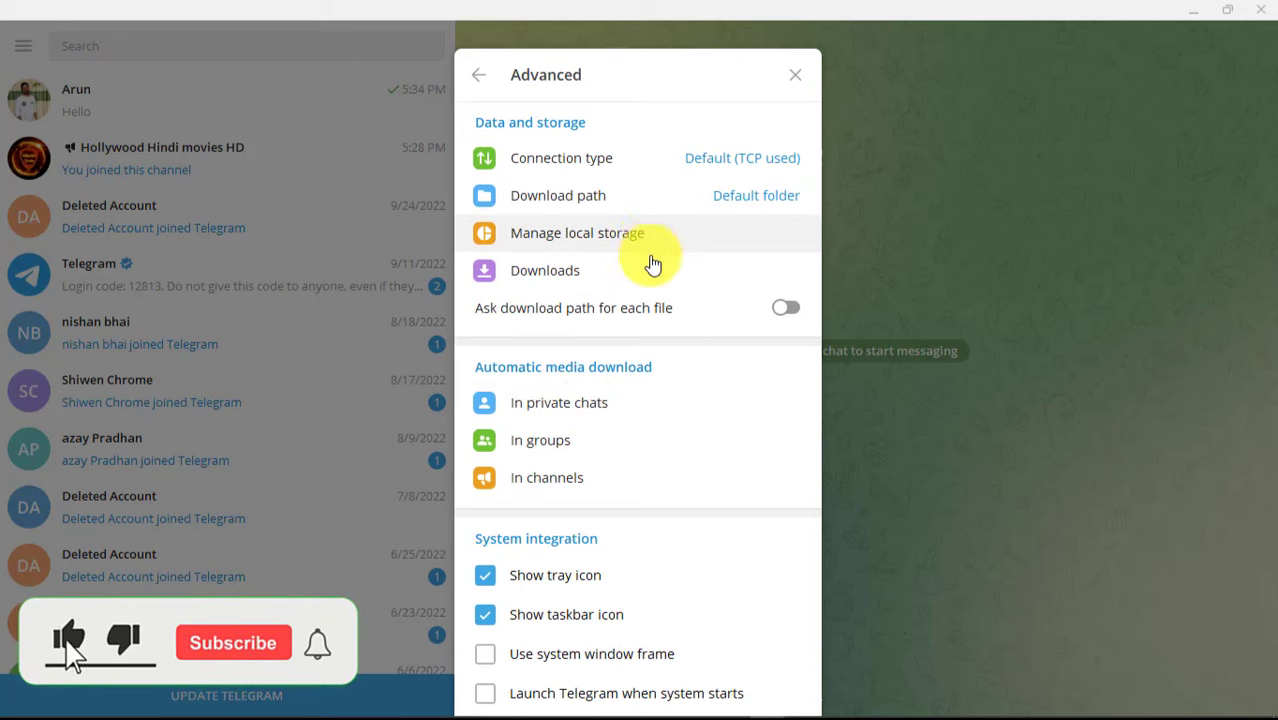
scroll("down", 3)
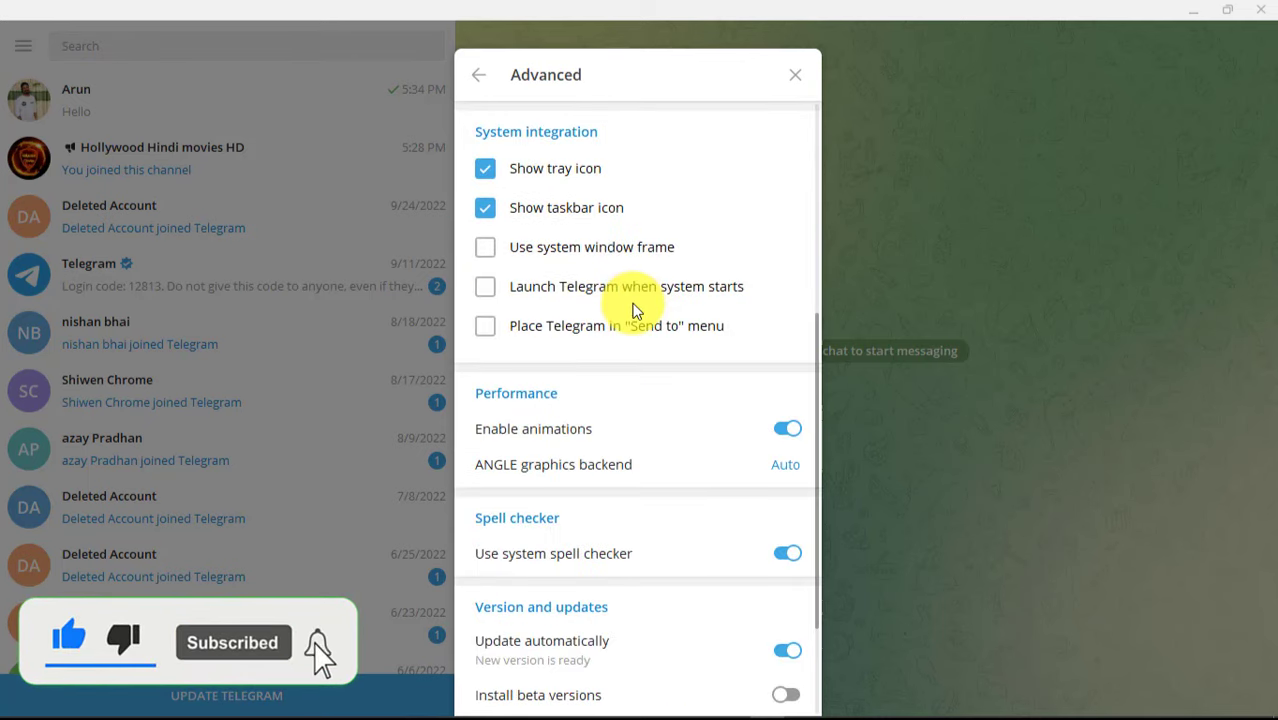
scroll("down", 3)
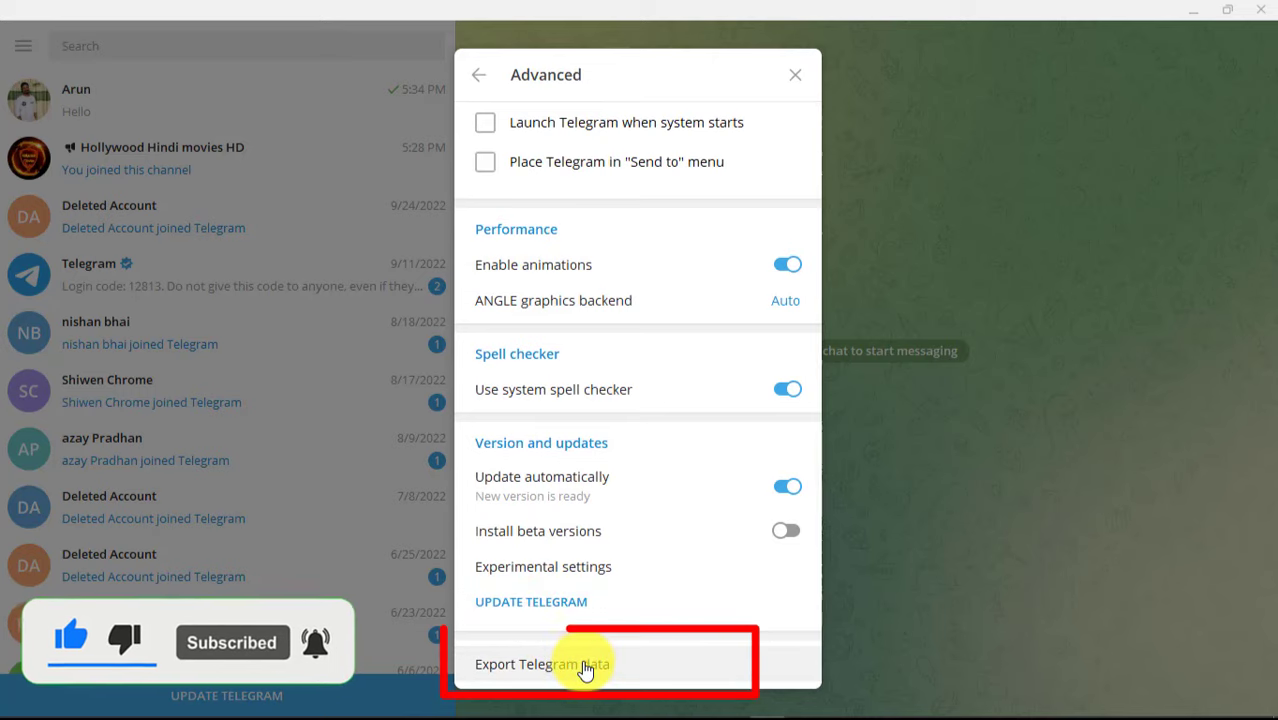
- Start Export Telegram data and submit it with the default checkboxes kept
left_click(542, 663)
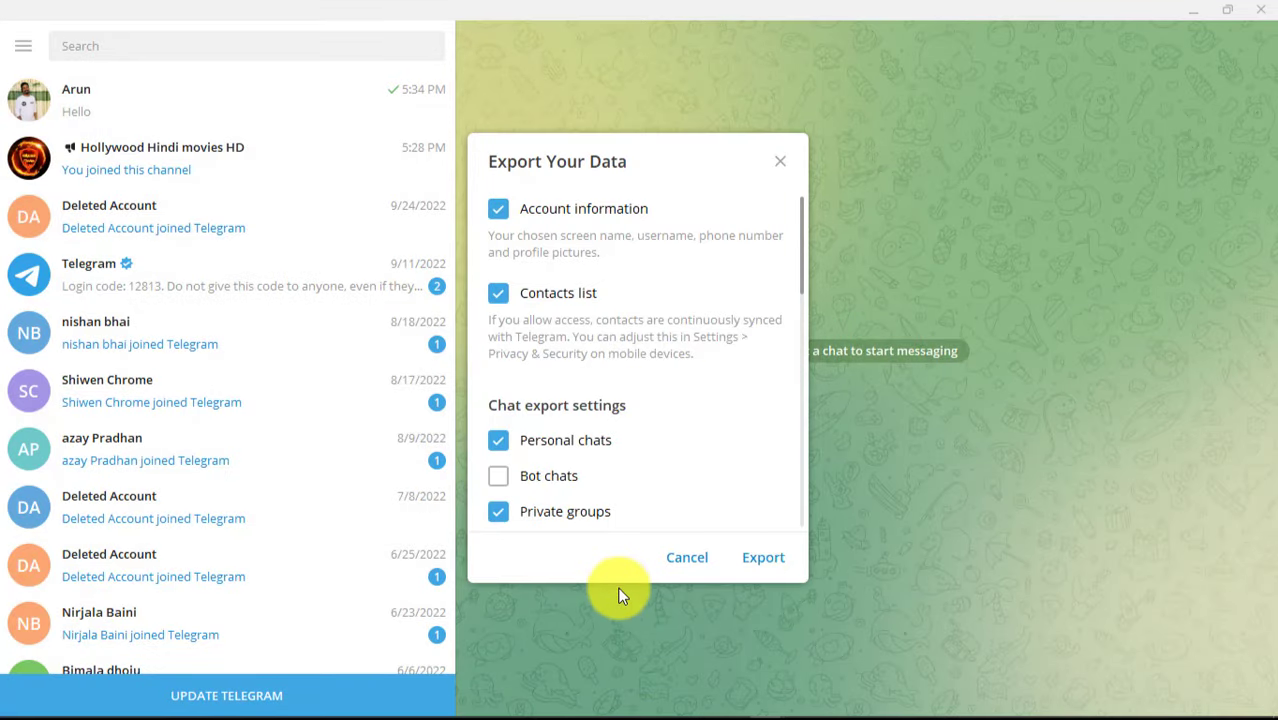
mouse_move(510, 395)
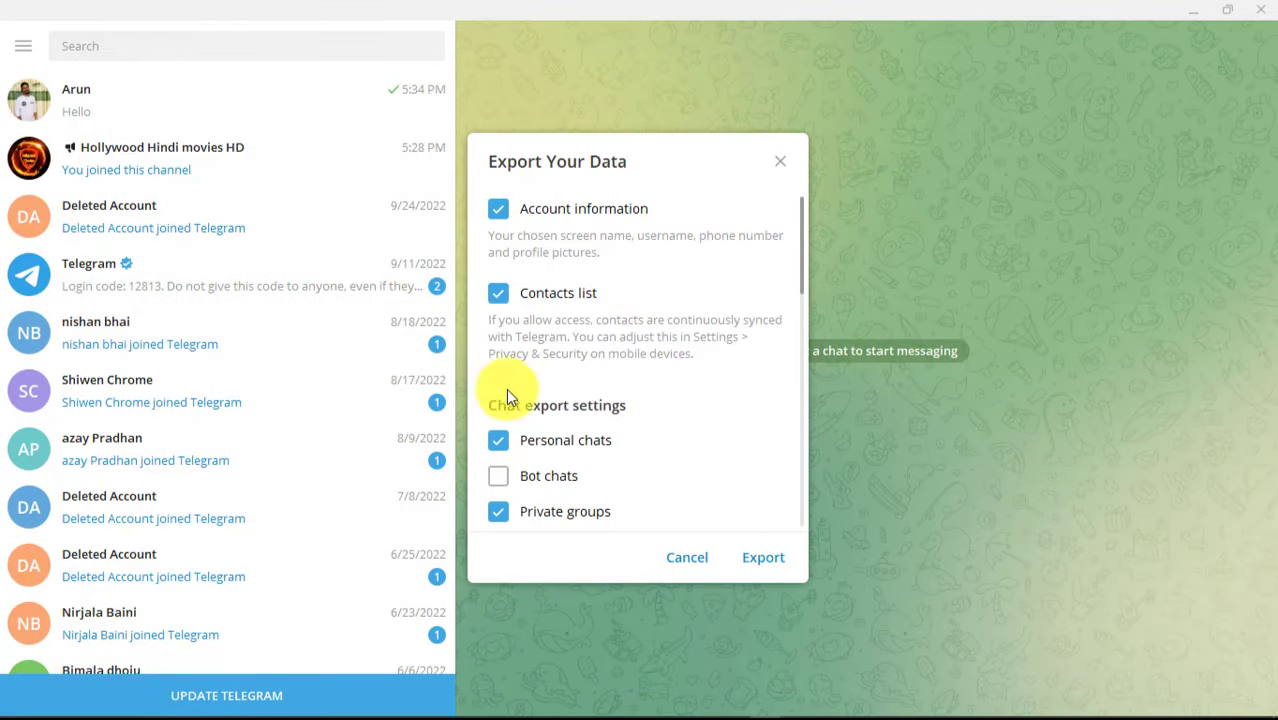
mouse_move(762, 557)
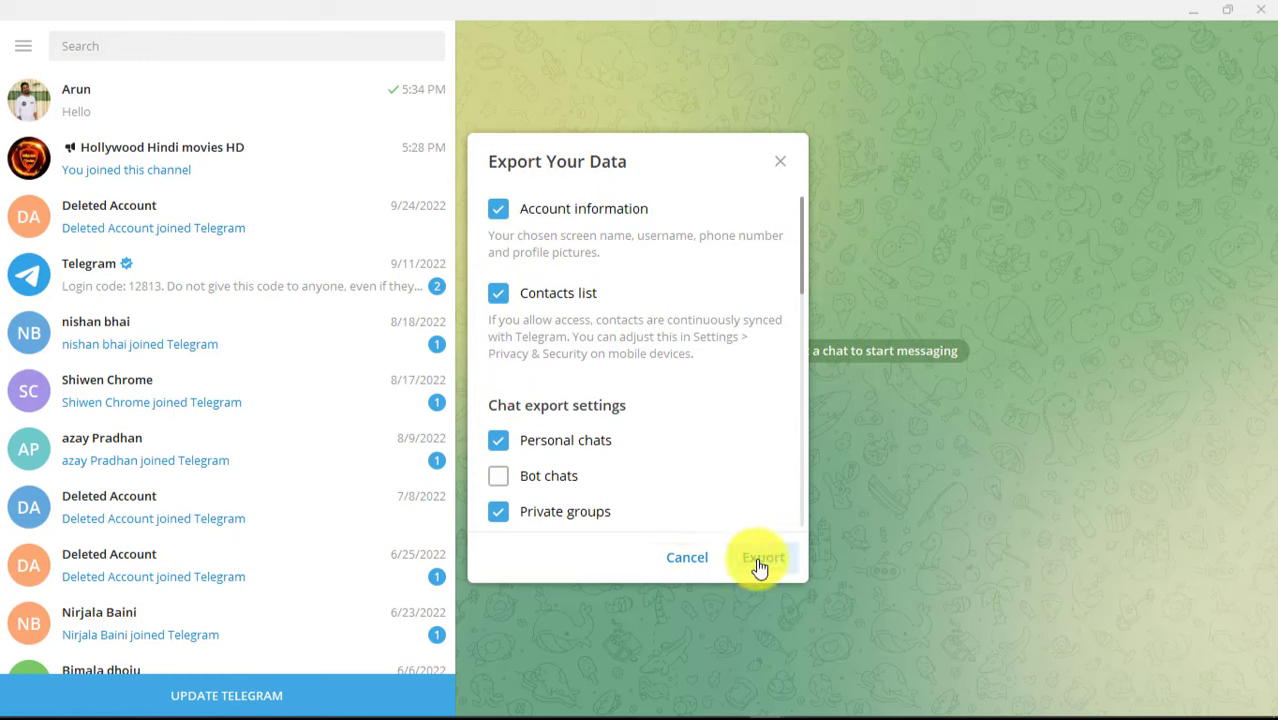
left_click(762, 557)
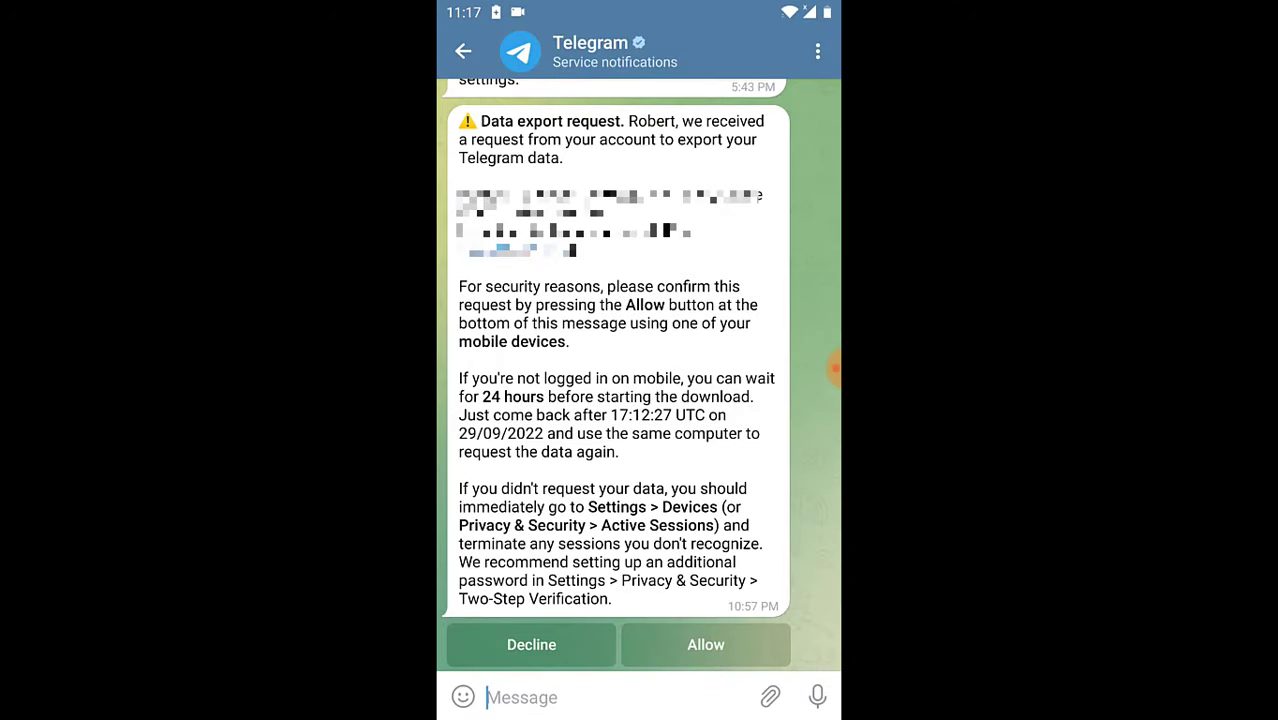
- Tap Allow on the data export request in the Telegram service chat
left_click(705, 644)
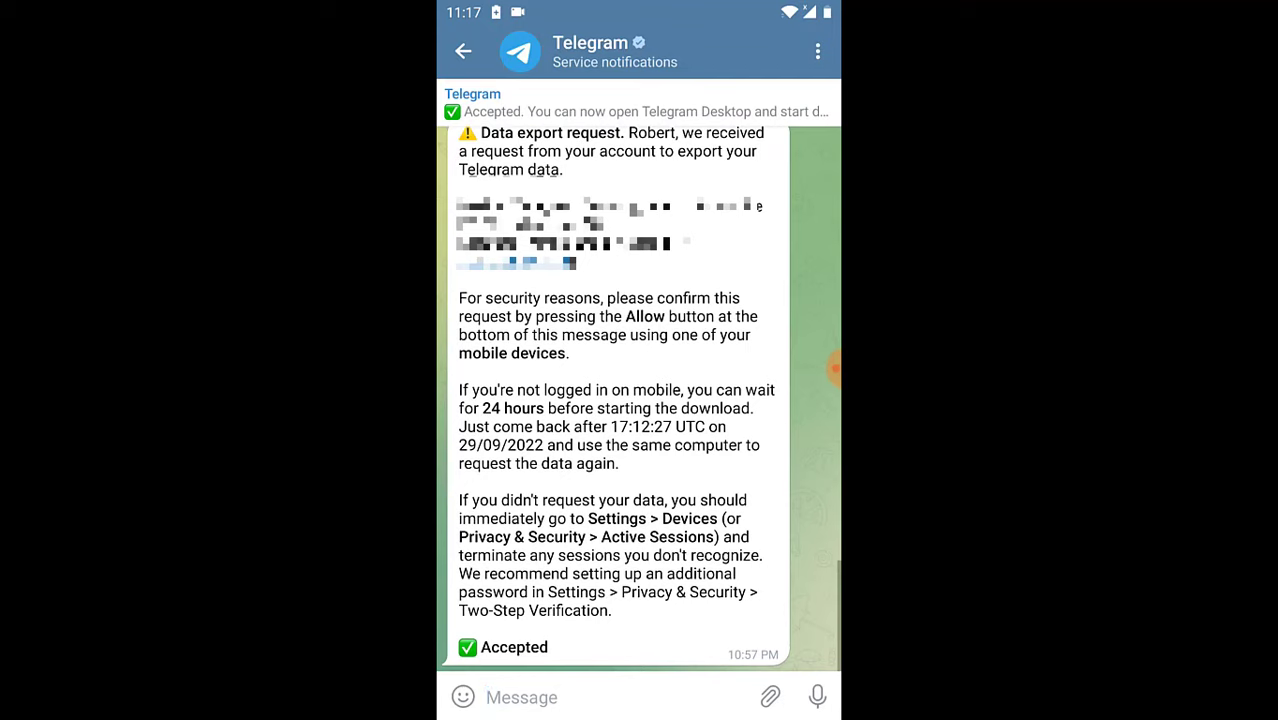